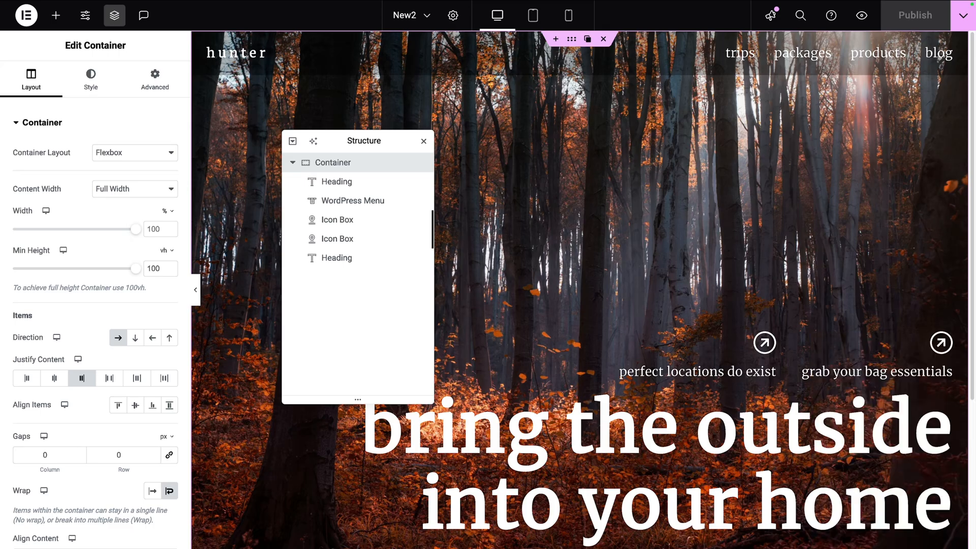
Step: Inspect the logo heading, menu and both icon boxes, then the 'bring the outside into your home' heading
{"action": "left_click", "coordinate": [336, 181]}
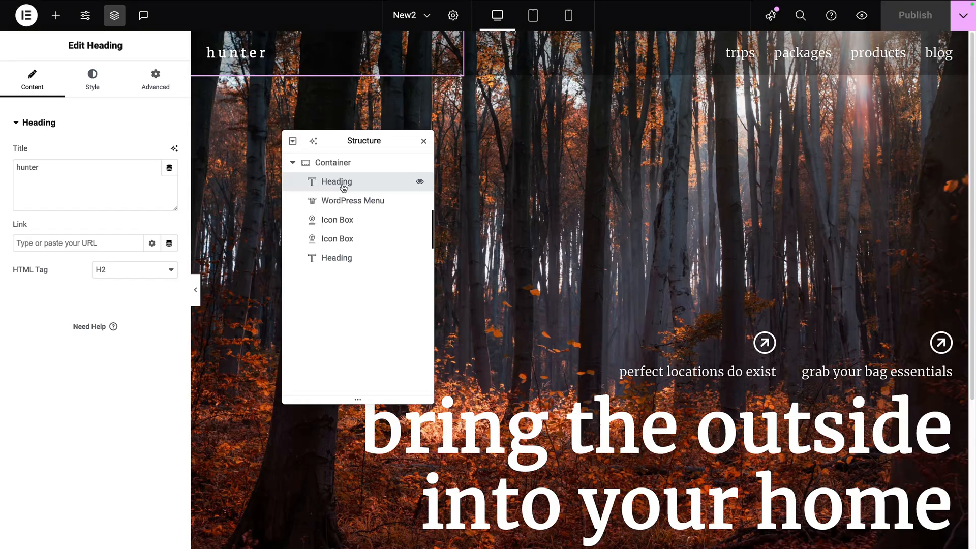
{"action": "left_click", "coordinate": [354, 200]}
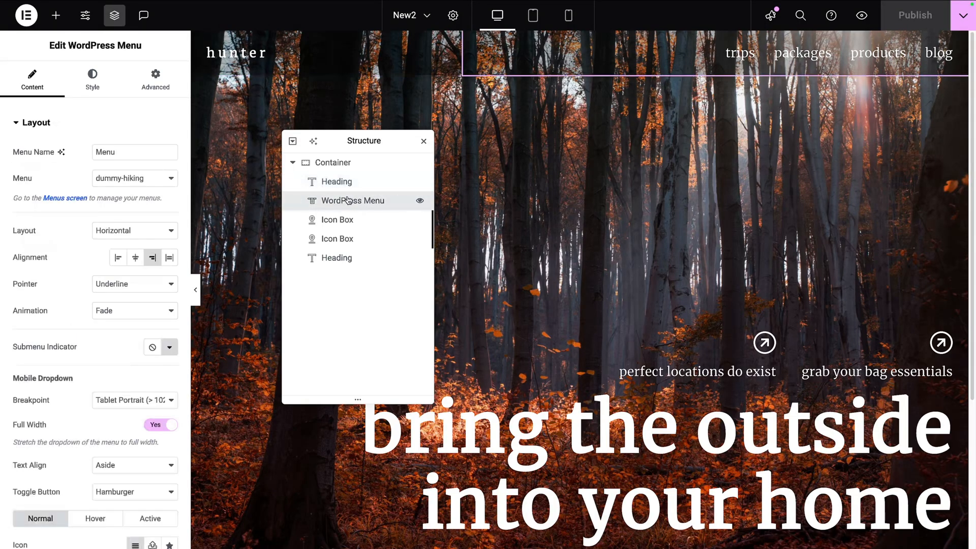
{"action": "left_click", "coordinate": [338, 220]}
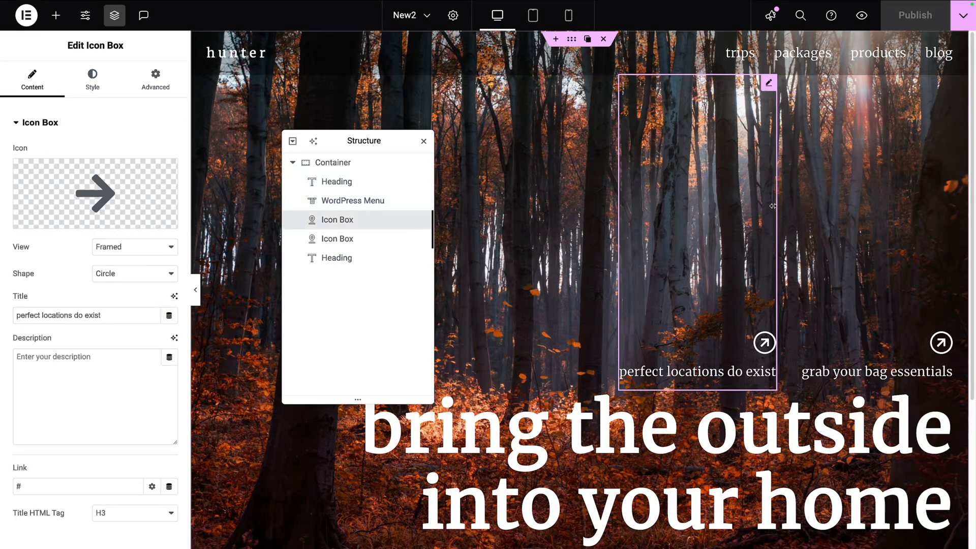
{"action": "left_click", "coordinate": [336, 238]}
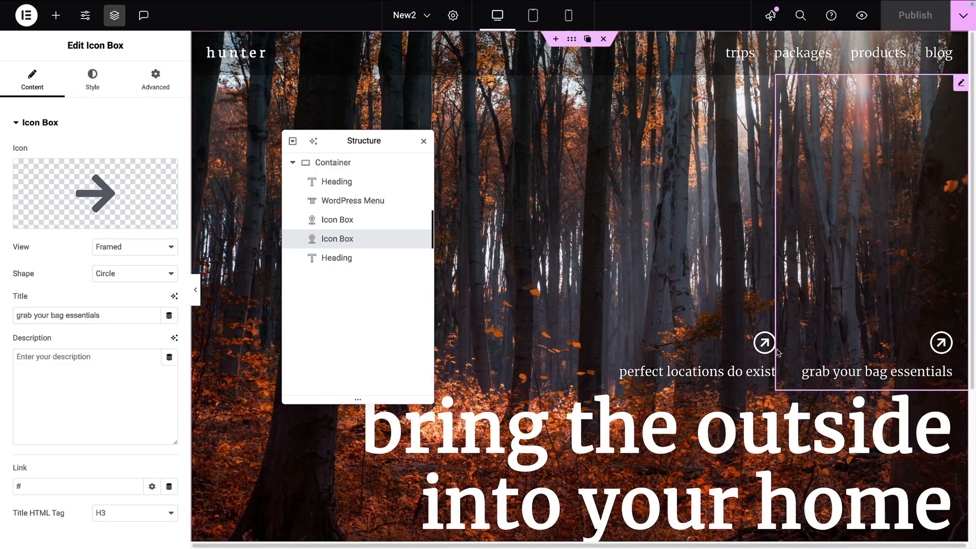
{"action": "mouse_move", "coordinate": [794, 353]}
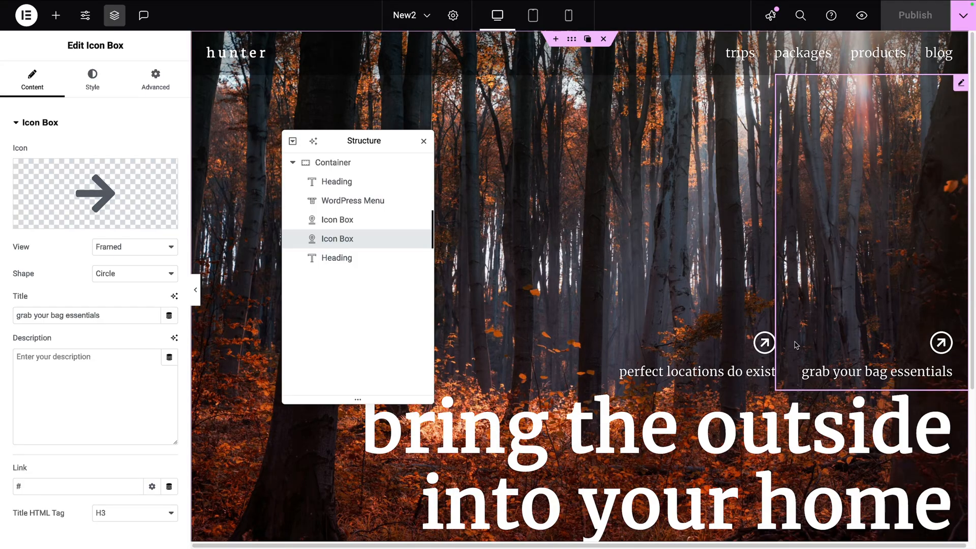
{"action": "left_click", "coordinate": [336, 257]}
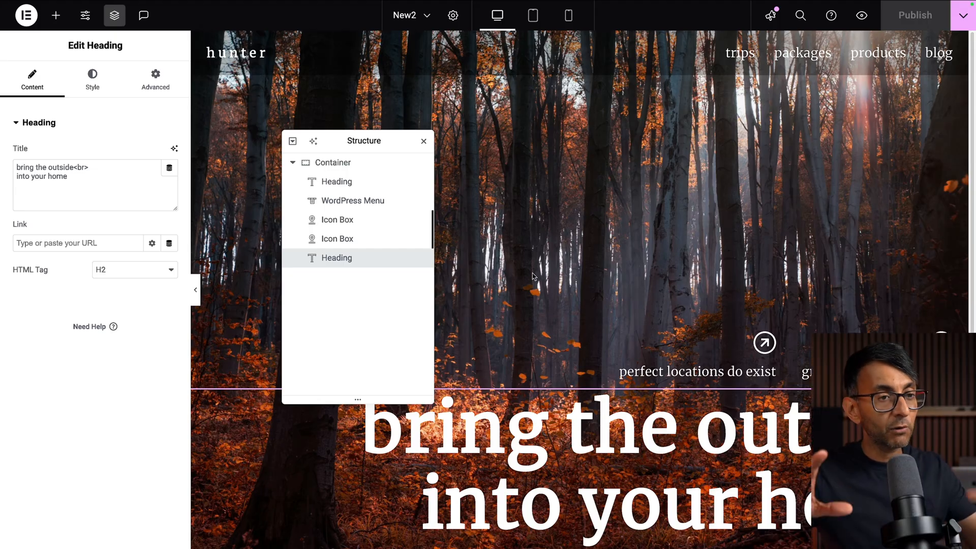
{"action": "mouse_move", "coordinate": [305, 180]}
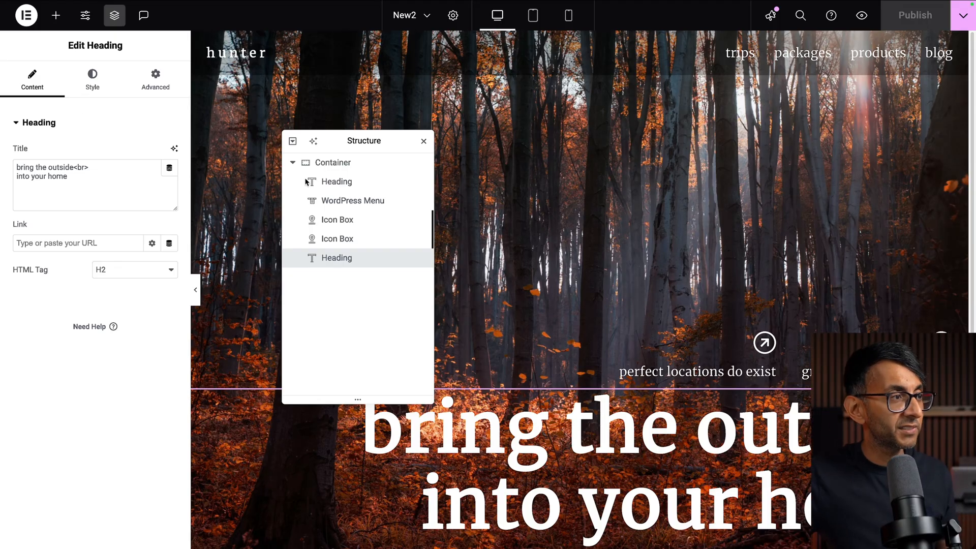
Step: Review the hero container's layout, trying Justify Content Start before restoring End
{"action": "left_click", "coordinate": [332, 162]}
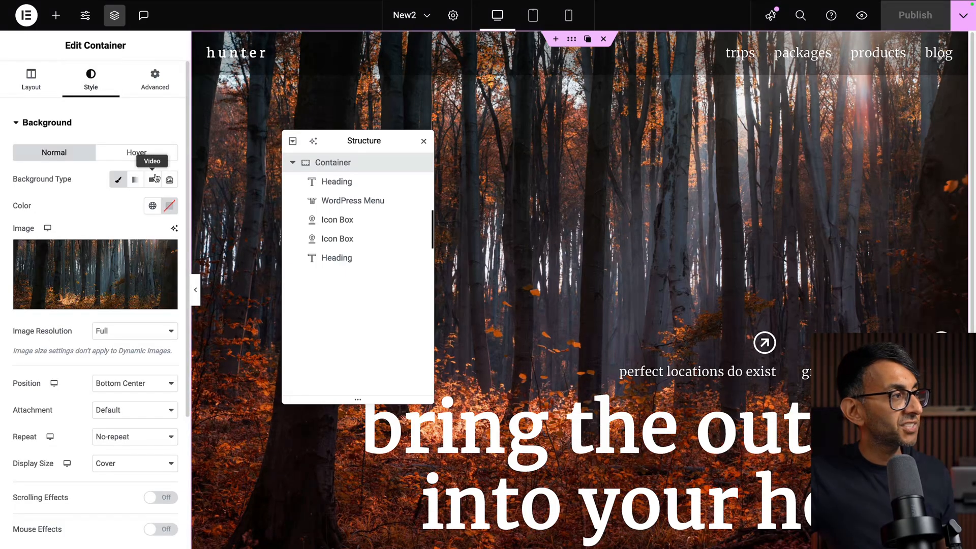
{"action": "left_click", "coordinate": [30, 80]}
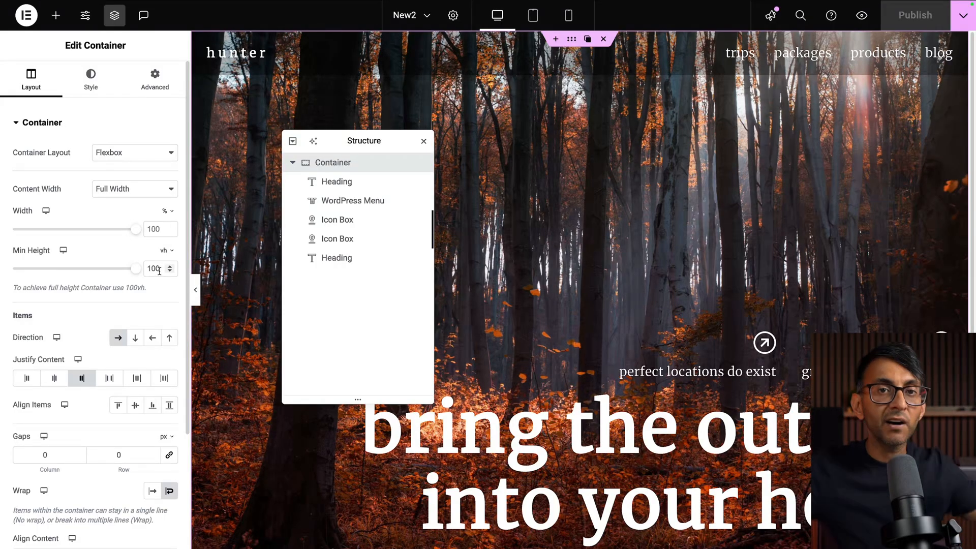
{"action": "mouse_move", "coordinate": [119, 330]}
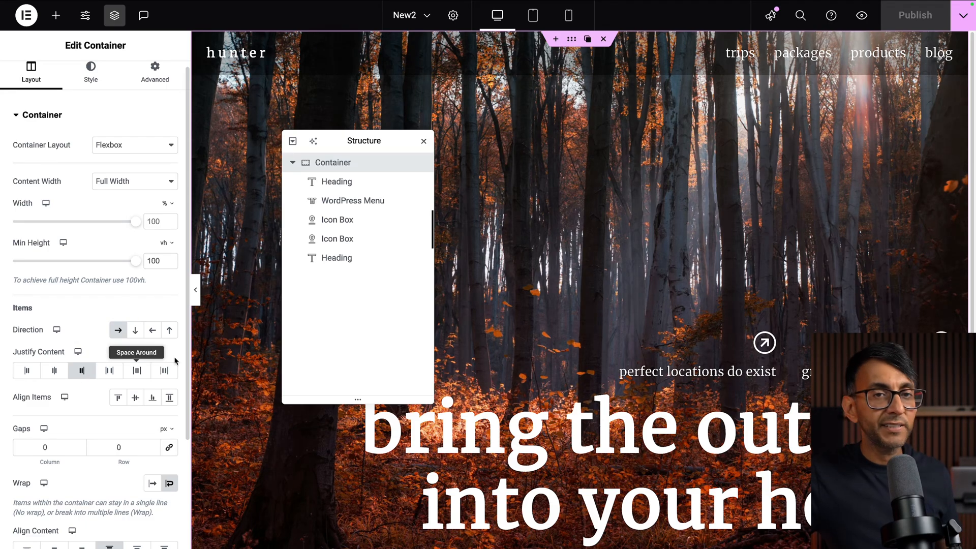
{"action": "left_click", "coordinate": [54, 370]}
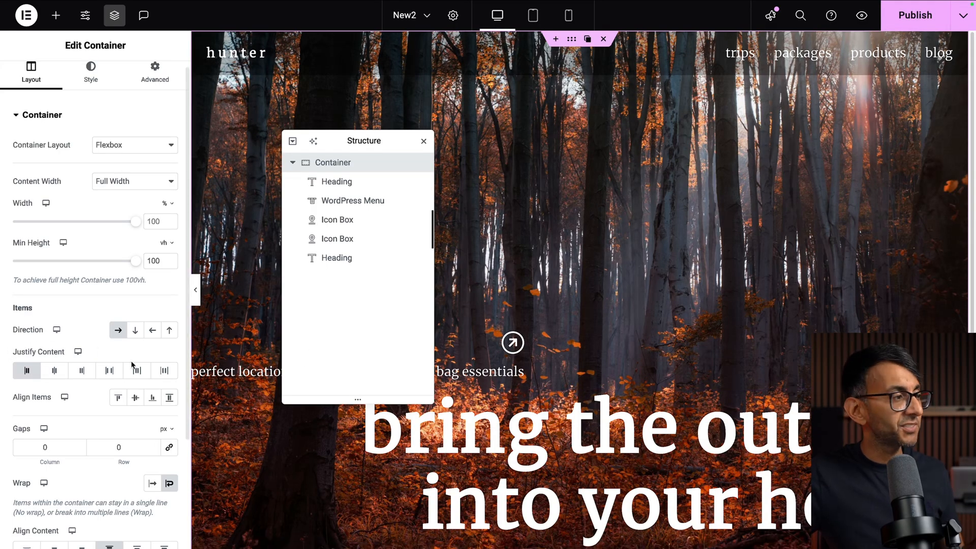
{"action": "left_click", "coordinate": [81, 371]}
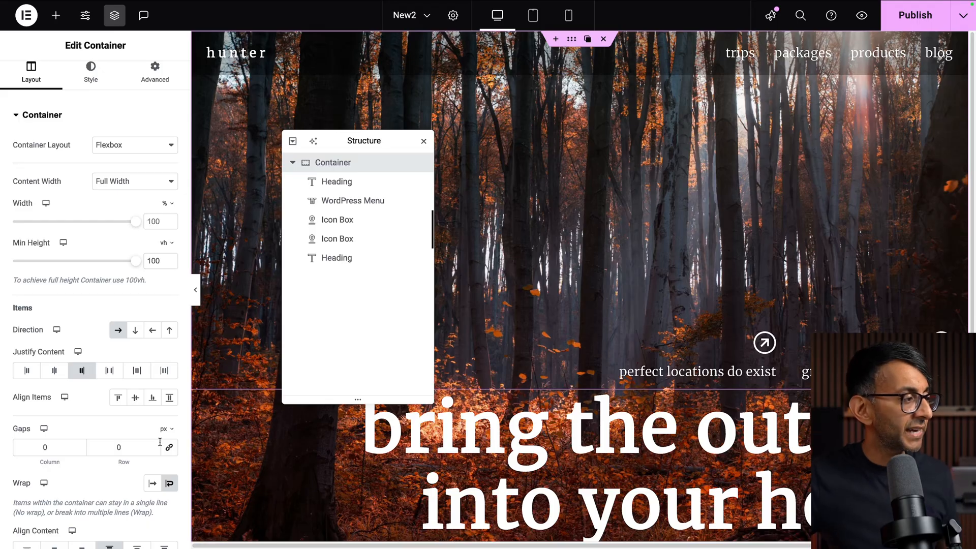
Step: Check the container's Wrap and Align Content options, then select the 'perfect locations do exist' icon box
{"action": "scroll", "scroll_direction": "down", "scroll_amount": 3}
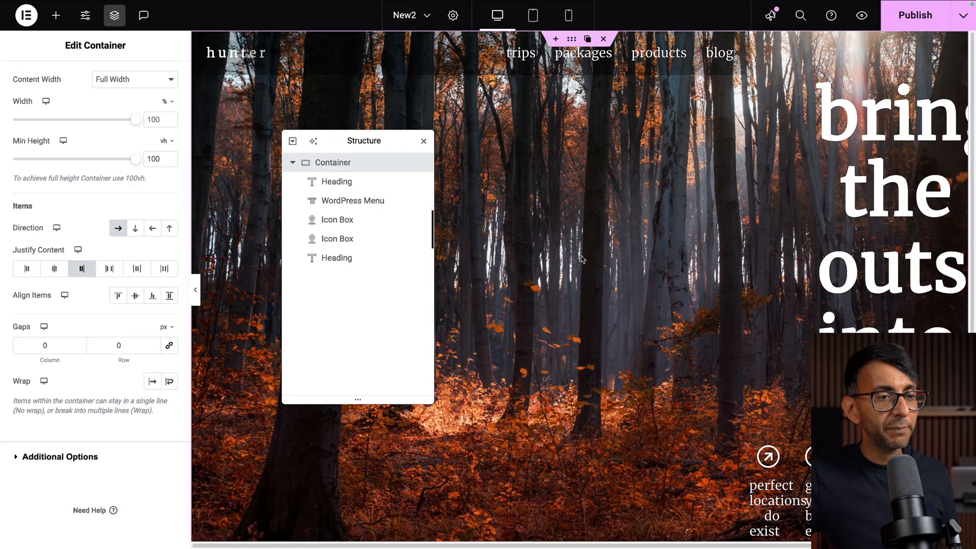
{"action": "mouse_move", "coordinate": [735, 214]}
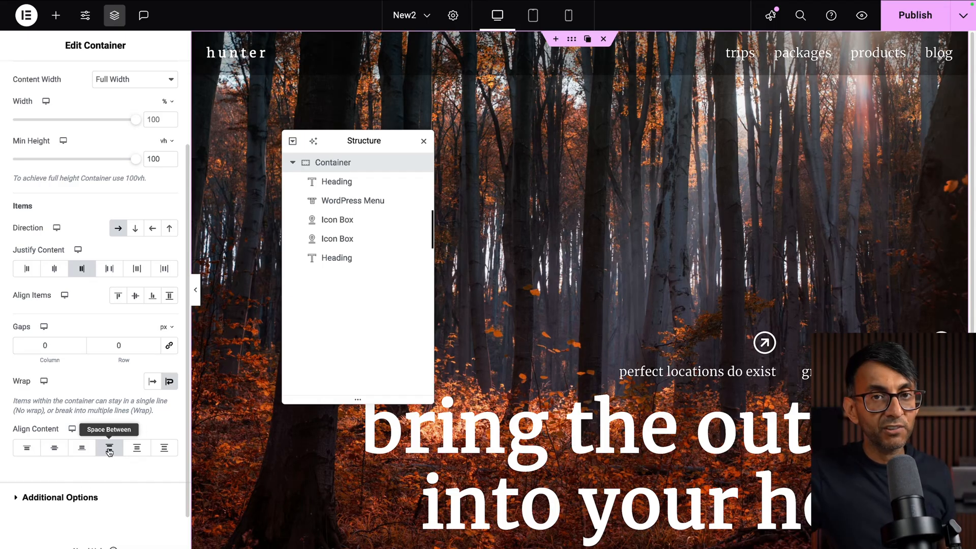
{"action": "left_click", "coordinate": [26, 448]}
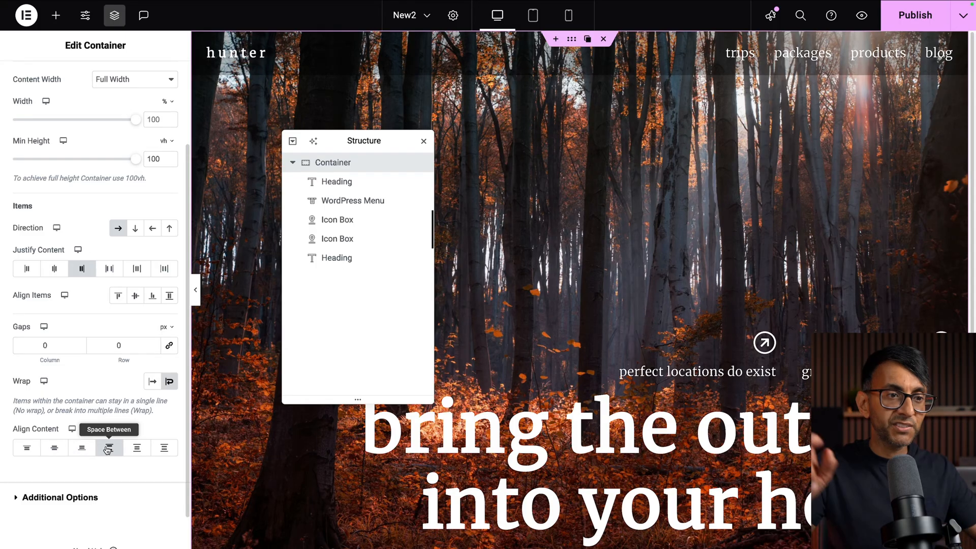
{"action": "left_click", "coordinate": [338, 219]}
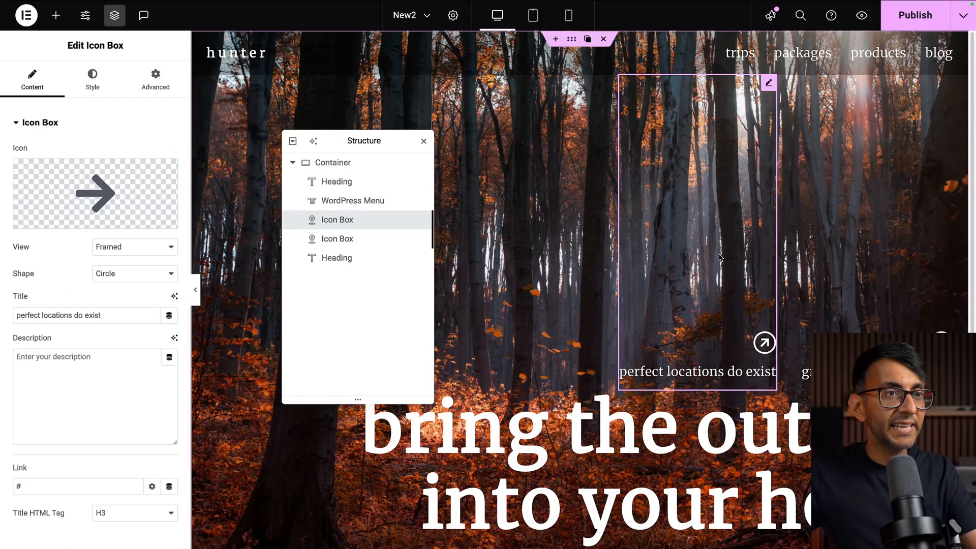
Step: Select the hero container to check its zero margin and padding
{"action": "left_click", "coordinate": [333, 163]}
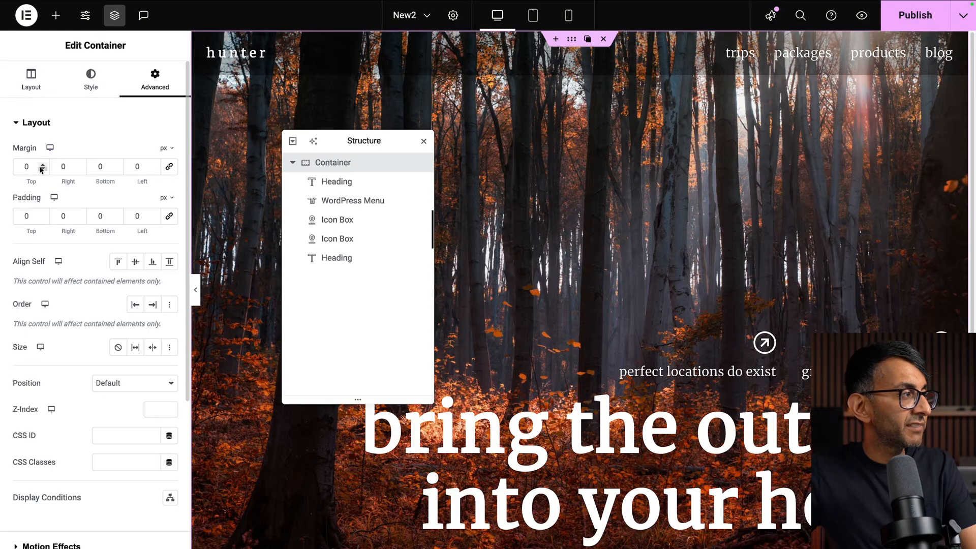
{"action": "mouse_move", "coordinate": [156, 207]}
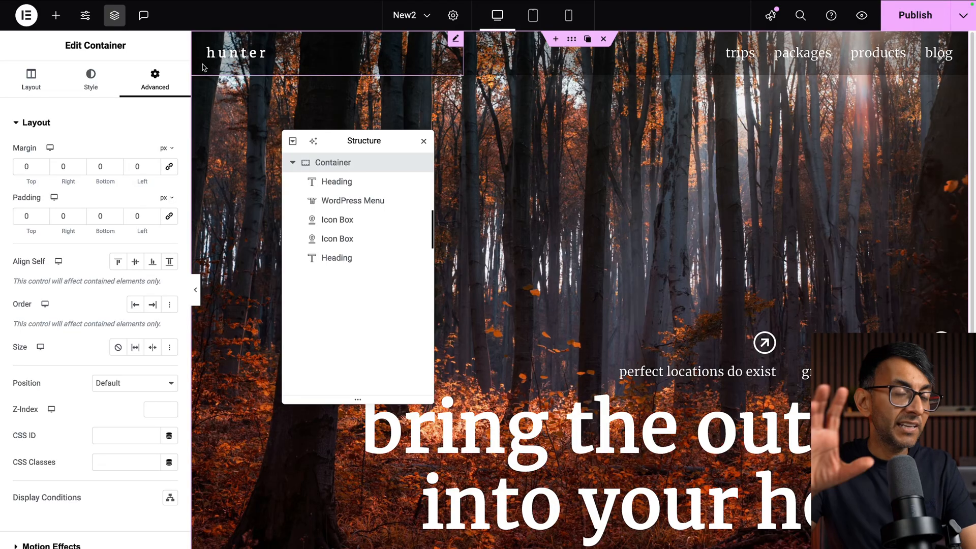
{"action": "mouse_move", "coordinate": [323, 75]}
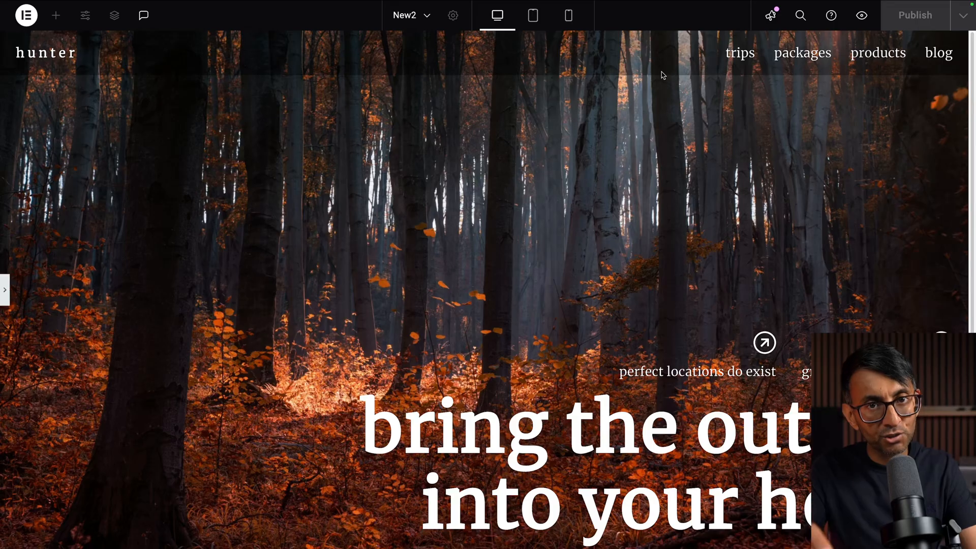
Step: Review the logo heading's 25px padding and 35% width, previewing on mobile then desktop
{"action": "left_click", "coordinate": [115, 15]}
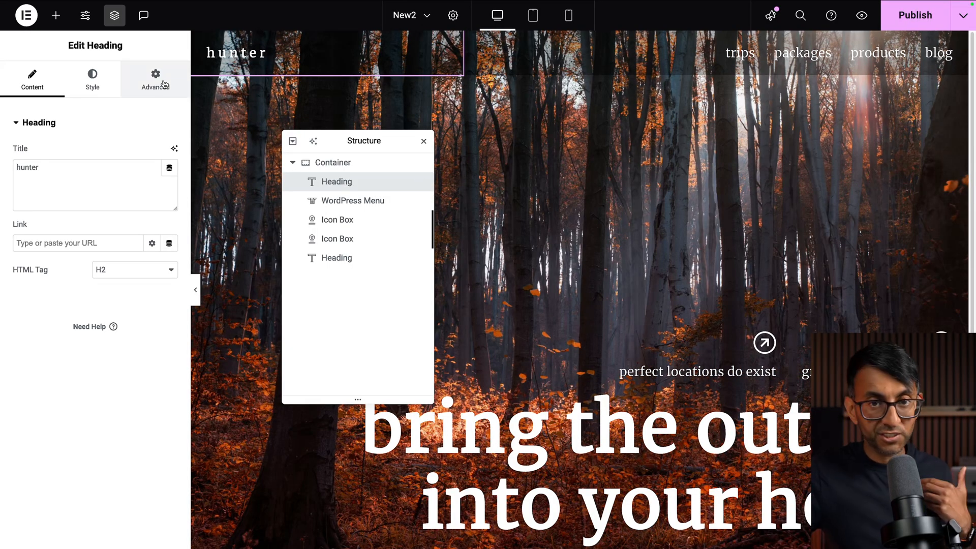
{"action": "left_click", "coordinate": [155, 79]}
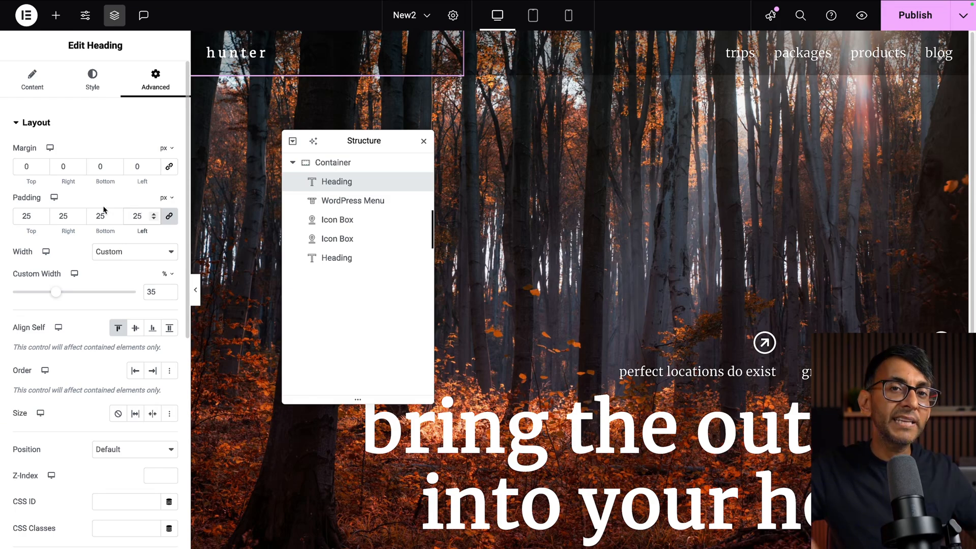
{"action": "mouse_move", "coordinate": [122, 274]}
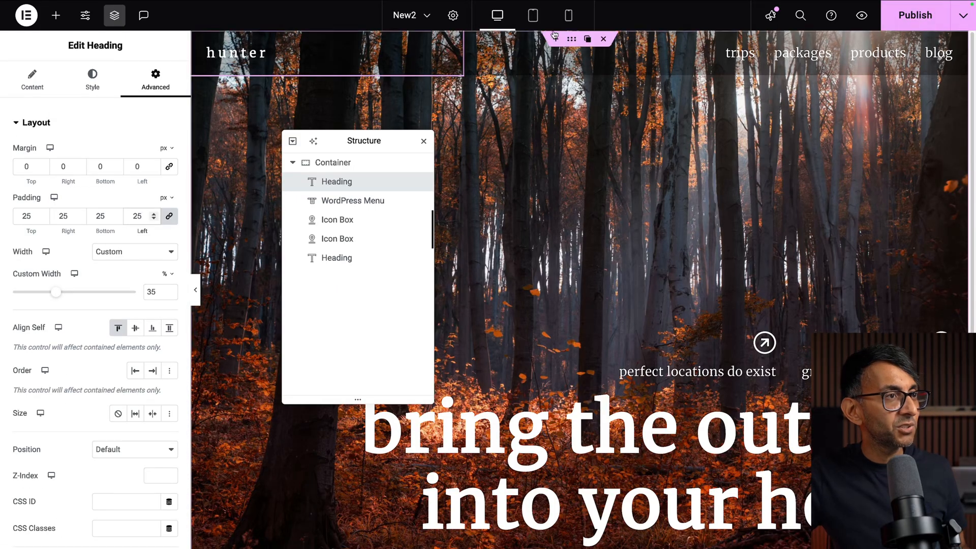
{"action": "left_click", "coordinate": [567, 14]}
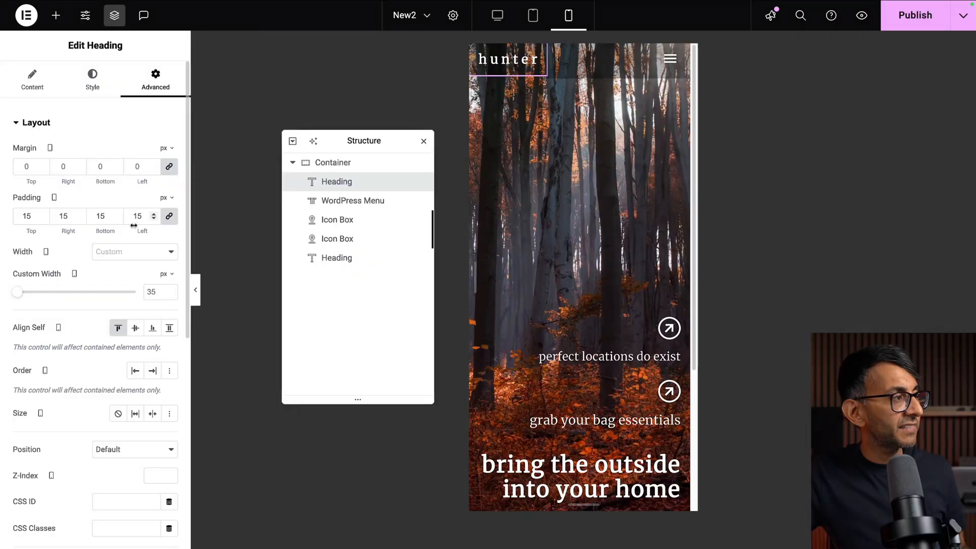
{"action": "left_click", "coordinate": [496, 15]}
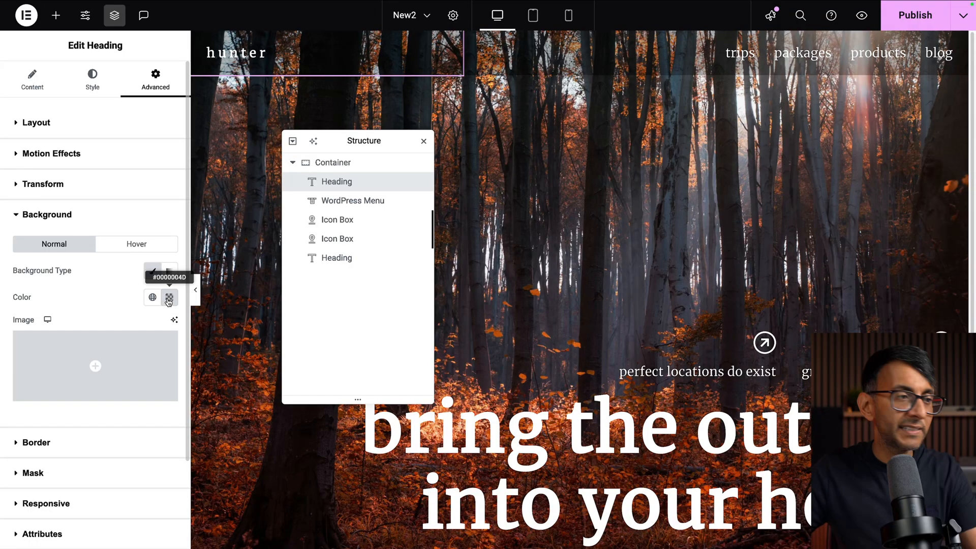
Step: Select the WordPress Menu element using the dummy-hiking menu
{"action": "left_click", "coordinate": [168, 297]}
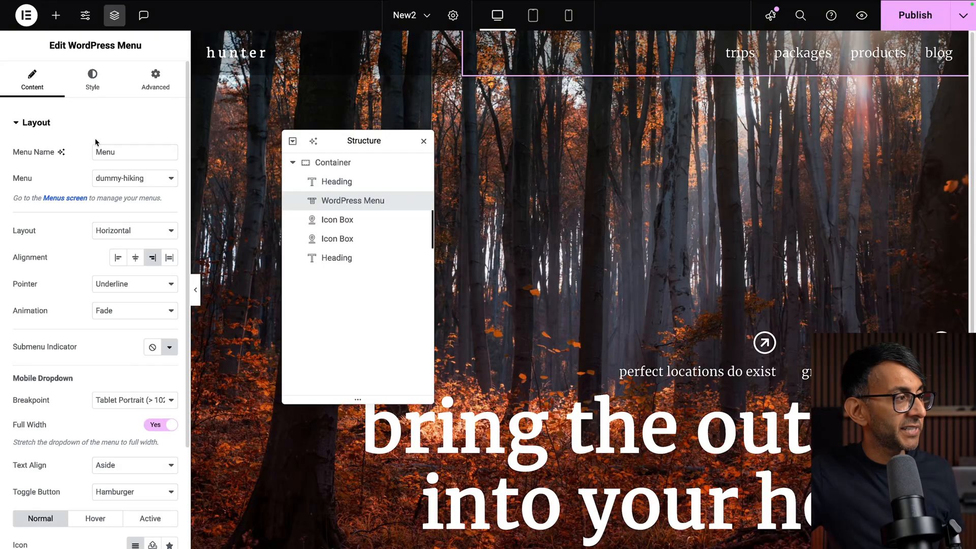
Step: Review the menu's 25px padding, 65% width and black background, then select the first icon box
{"action": "left_click", "coordinate": [155, 79]}
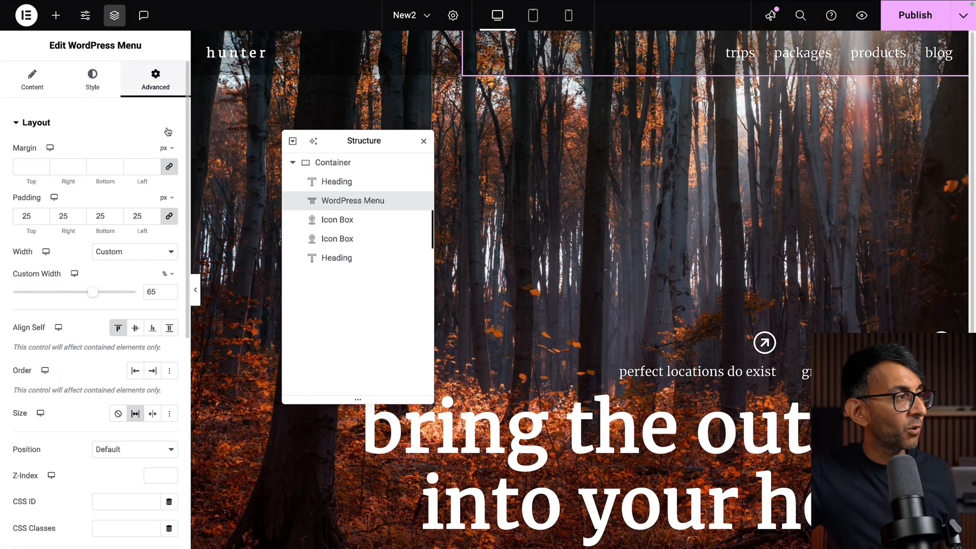
{"action": "mouse_move", "coordinate": [169, 166]}
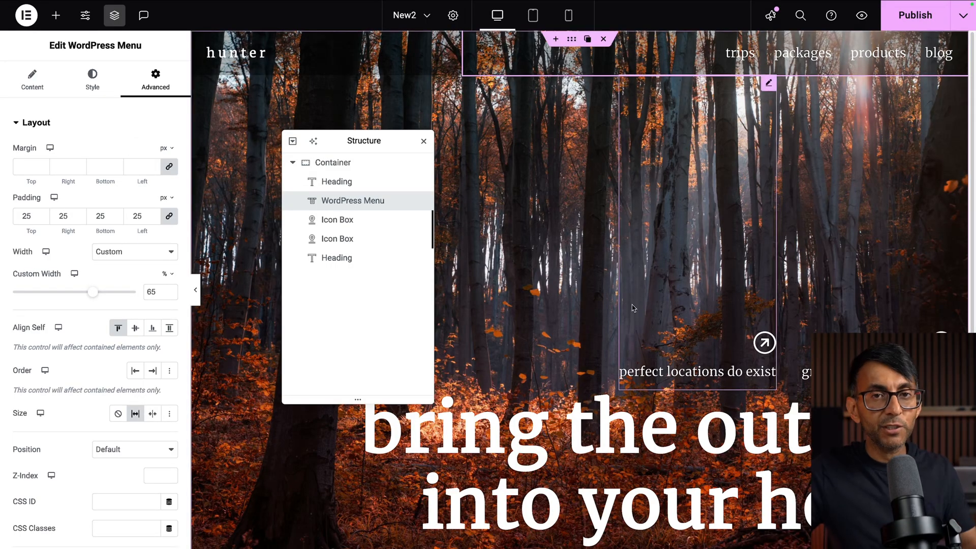
{"action": "left_click", "coordinate": [48, 214]}
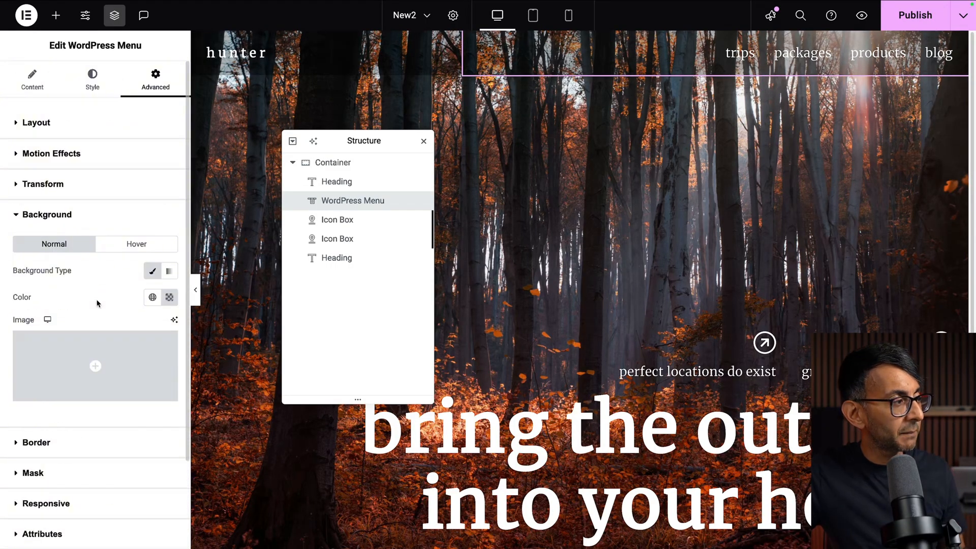
{"action": "left_click", "coordinate": [169, 297]}
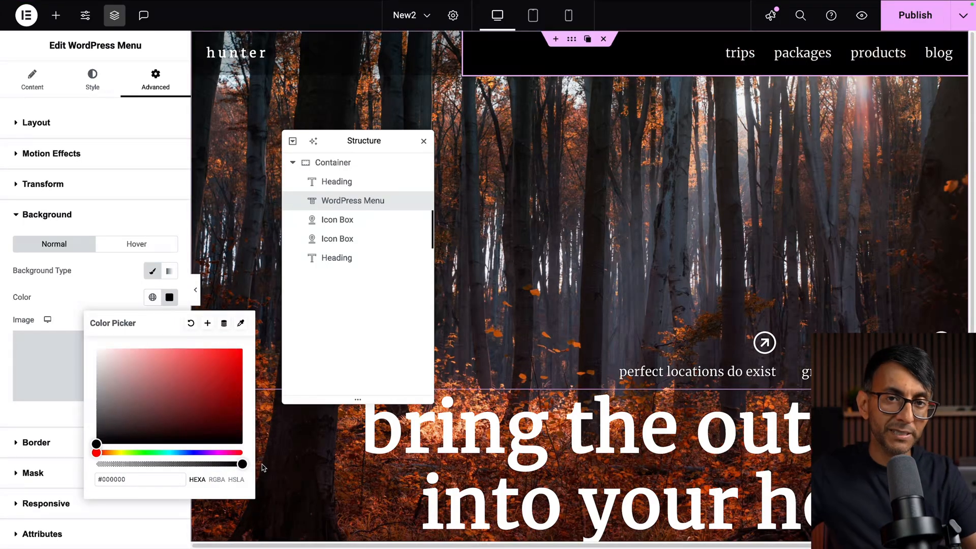
{"action": "left_click", "coordinate": [337, 219]}
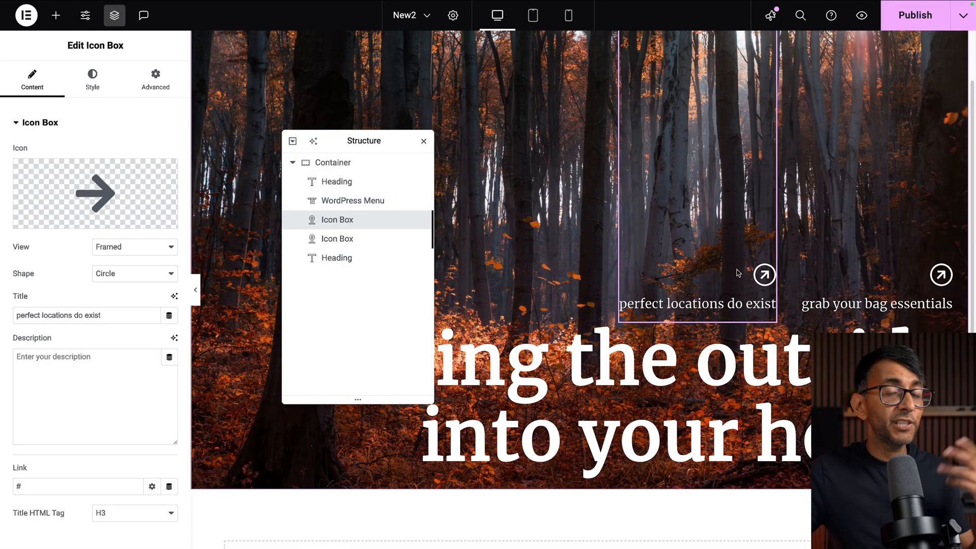
{"action": "mouse_move", "coordinate": [741, 311]}
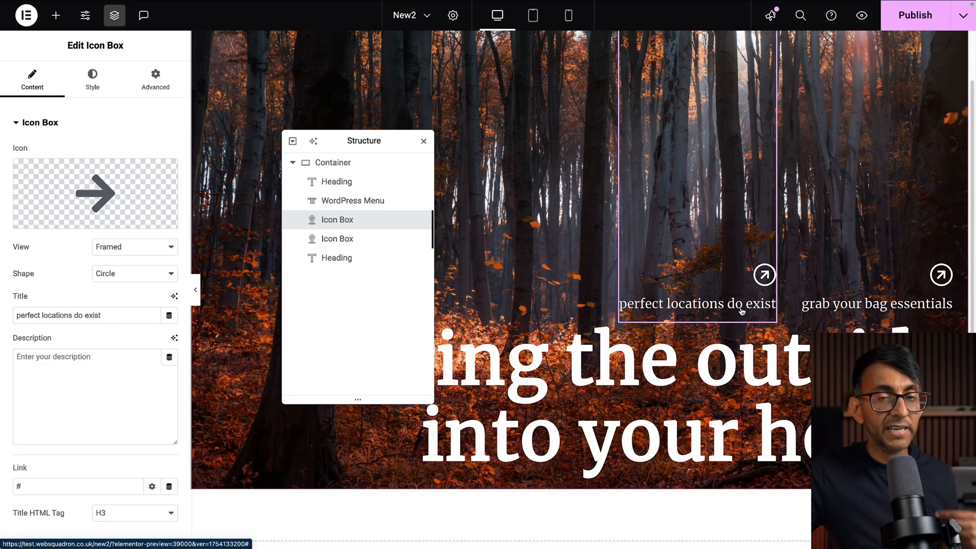
{"action": "mouse_move", "coordinate": [767, 287]}
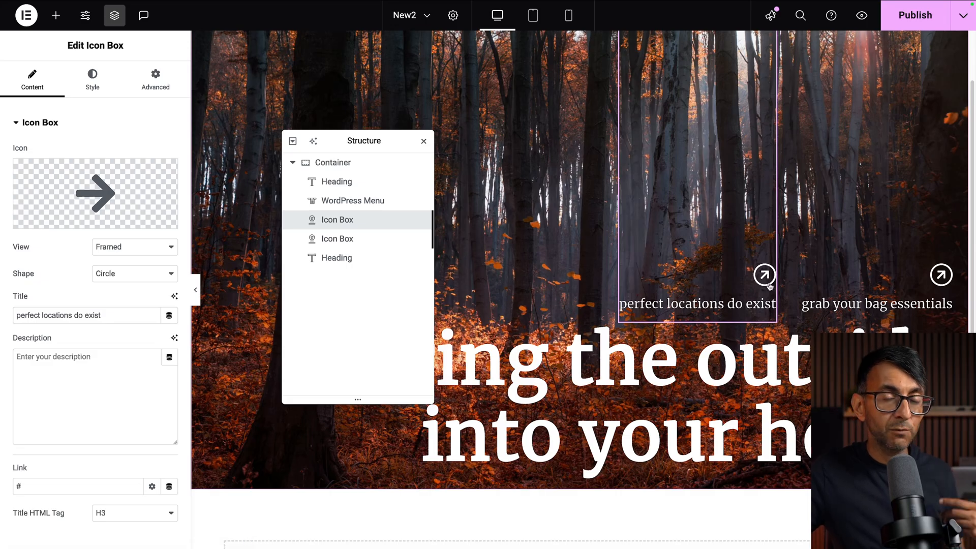
{"action": "mouse_move", "coordinate": [764, 275]}
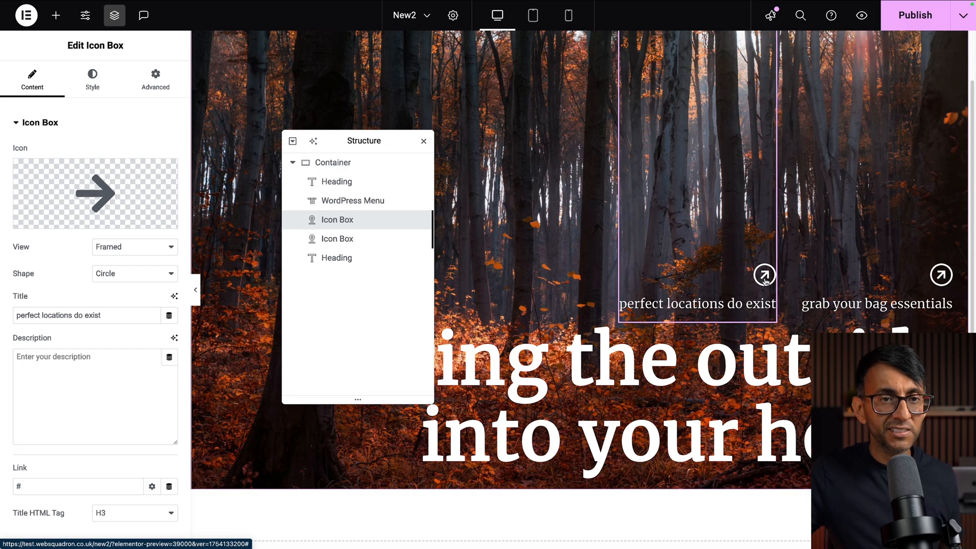
{"action": "mouse_move", "coordinate": [747, 314]}
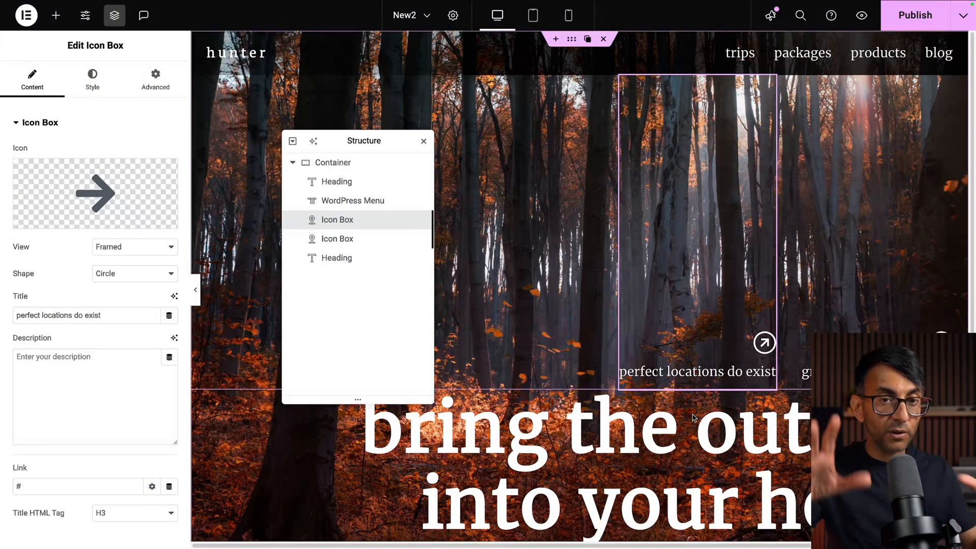
{"action": "left_click", "coordinate": [567, 15]}
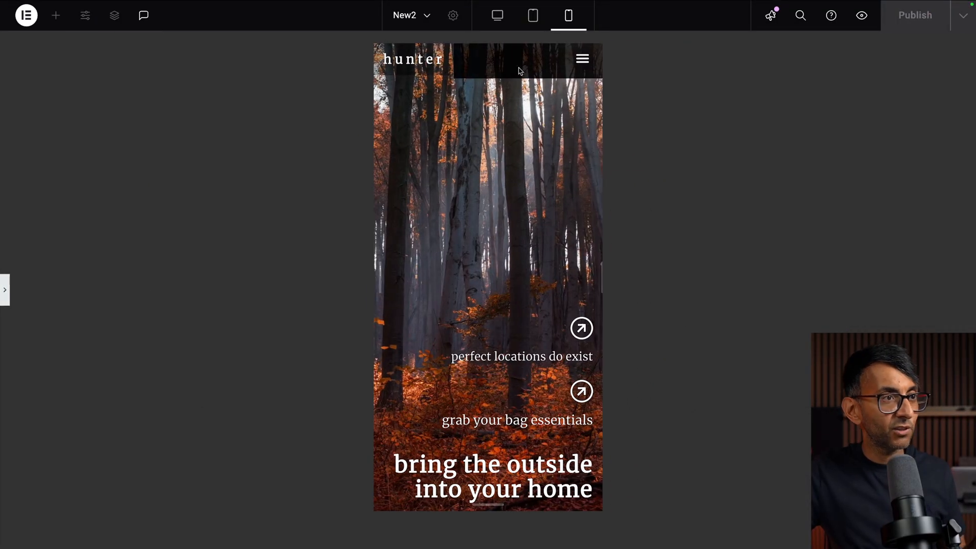
{"action": "mouse_move", "coordinate": [487, 367]}
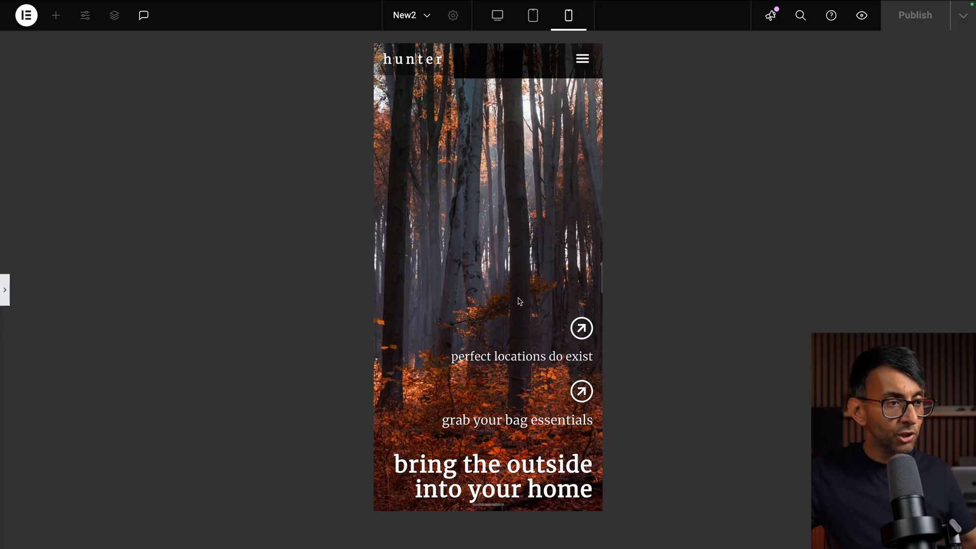
{"action": "mouse_move", "coordinate": [519, 305]}
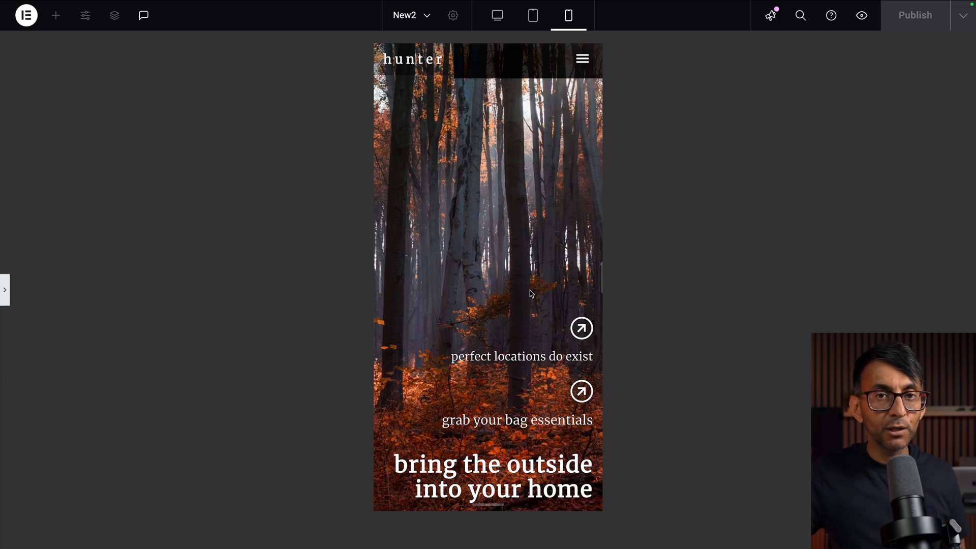
{"action": "mouse_move", "coordinate": [533, 199]}
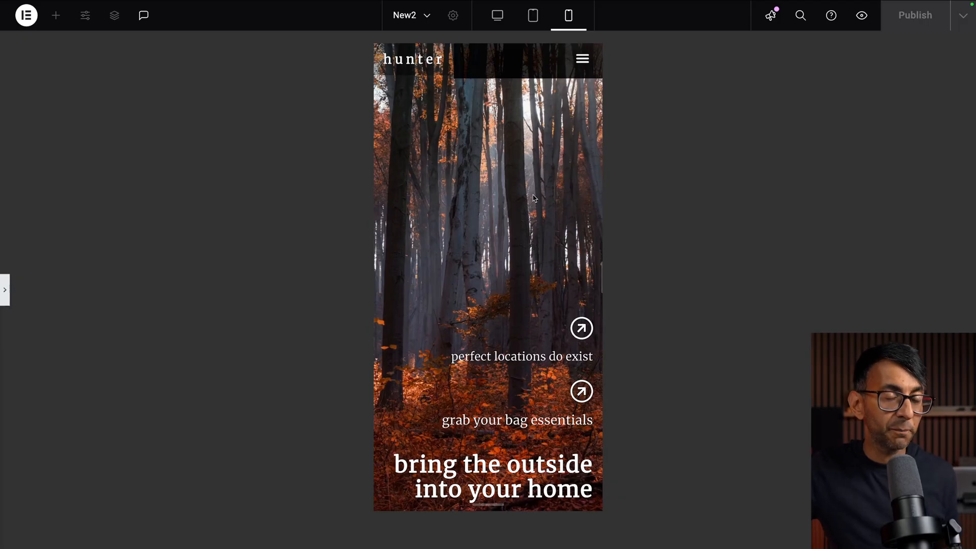
{"action": "mouse_move", "coordinate": [521, 239]}
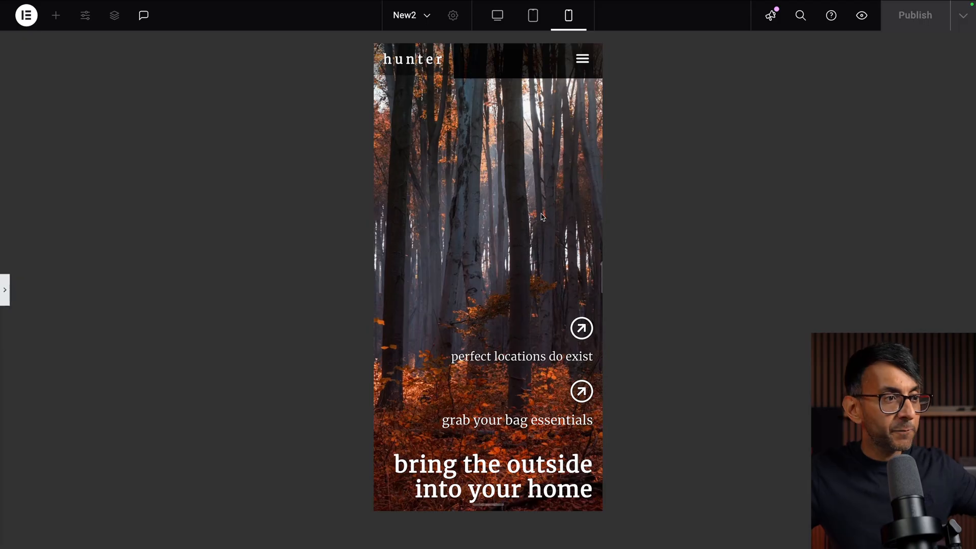
{"action": "mouse_move", "coordinate": [529, 219]}
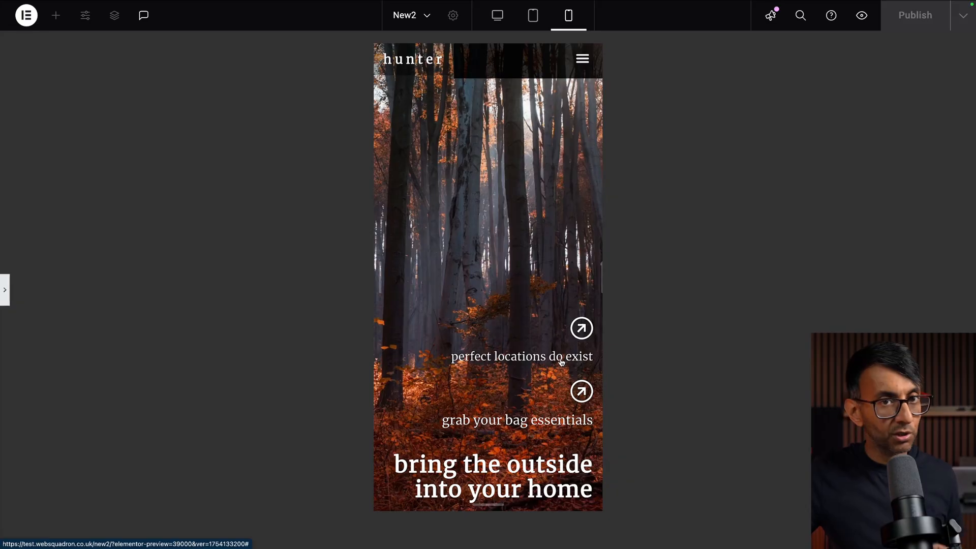
{"action": "mouse_move", "coordinate": [557, 426]}
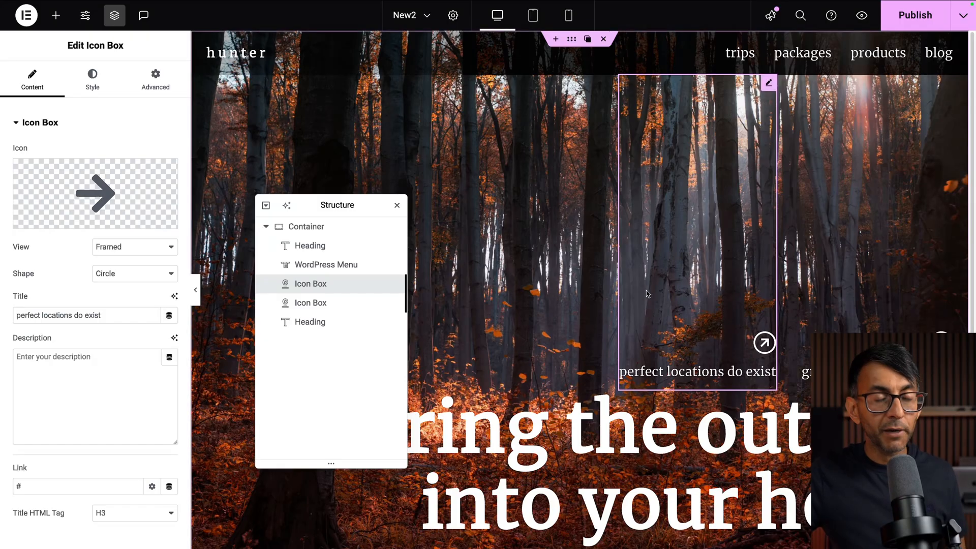
{"action": "left_click", "coordinate": [309, 322]}
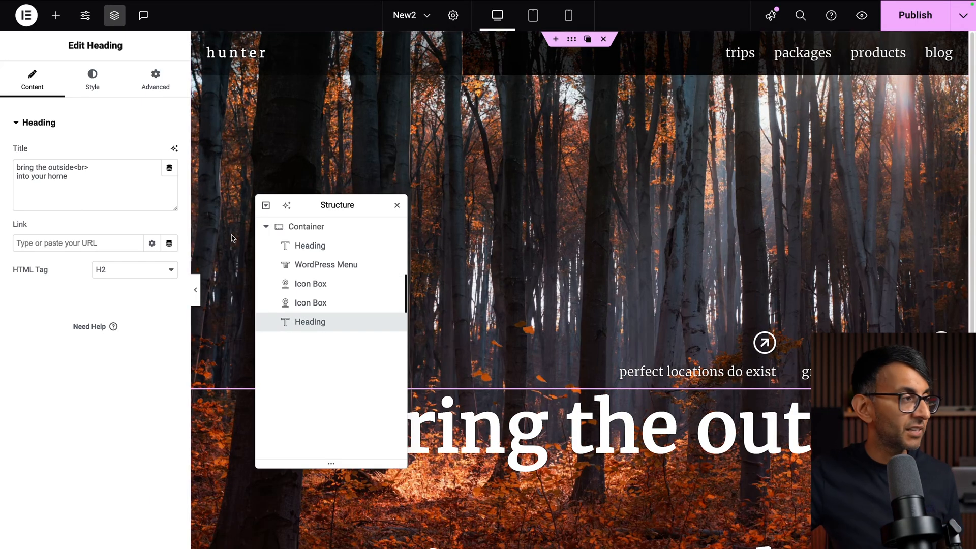
{"action": "left_click", "coordinate": [92, 80]}
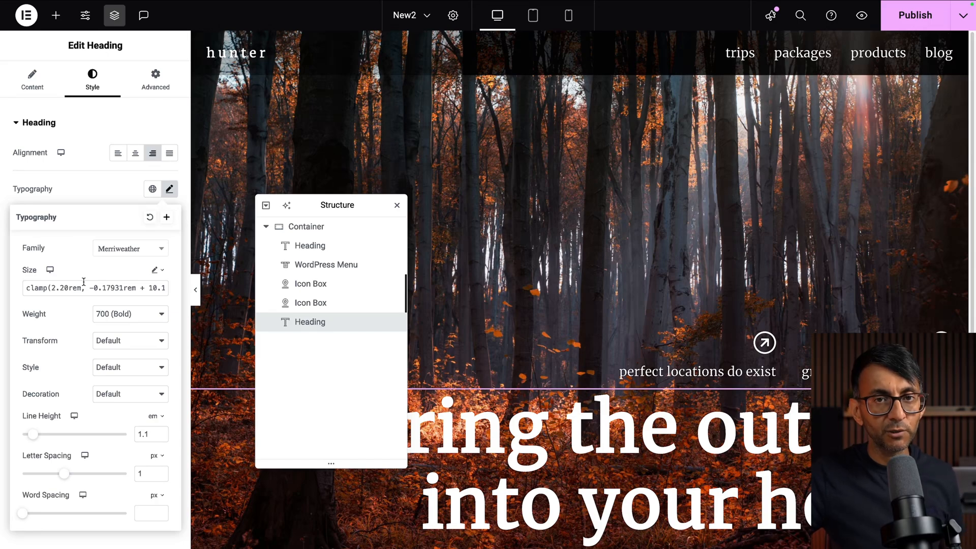
{"action": "left_click", "coordinate": [309, 283]}
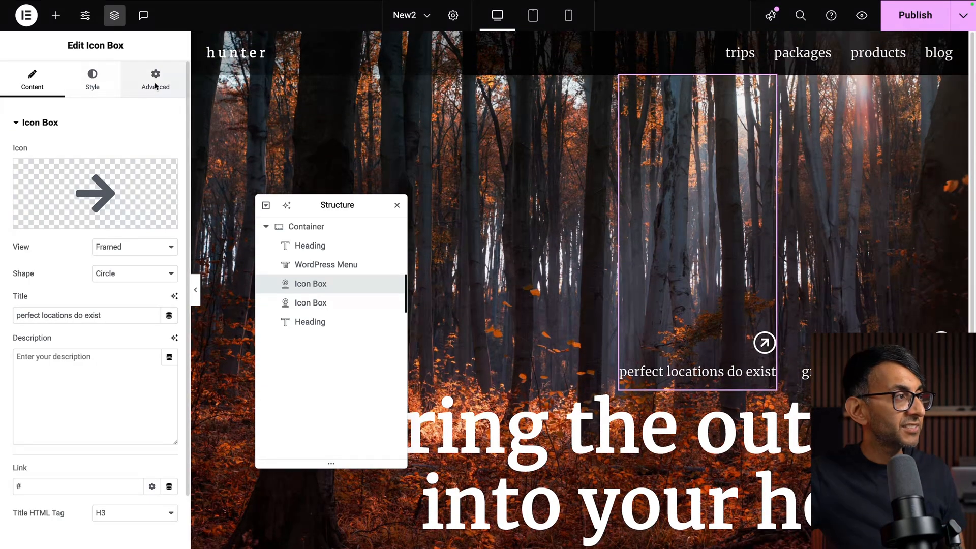
Step: Select the first icon box's 400 top padding value in Advanced > Layout to clear it
{"action": "left_click", "coordinate": [155, 79]}
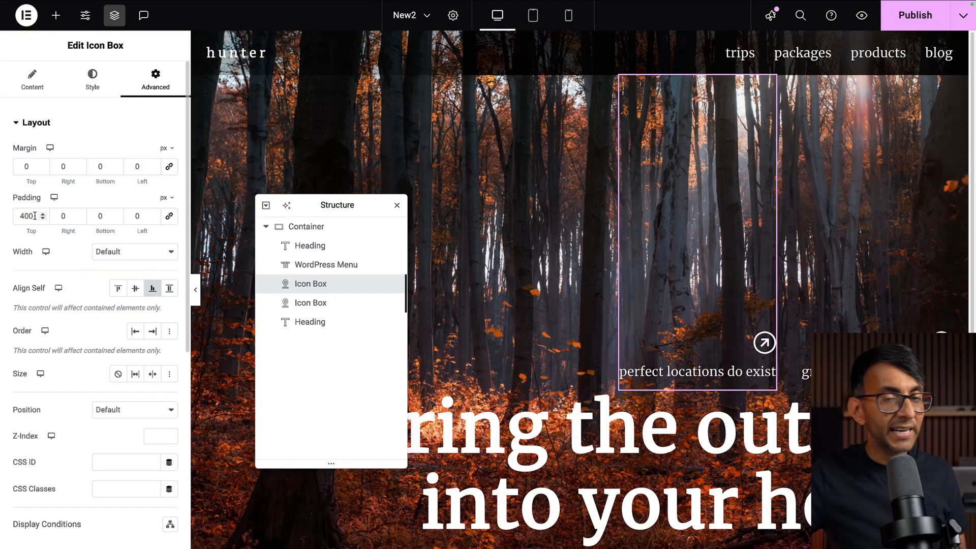
{"action": "triple_click", "coordinate": [28, 216]}
{"action": "type", "text": "0"}
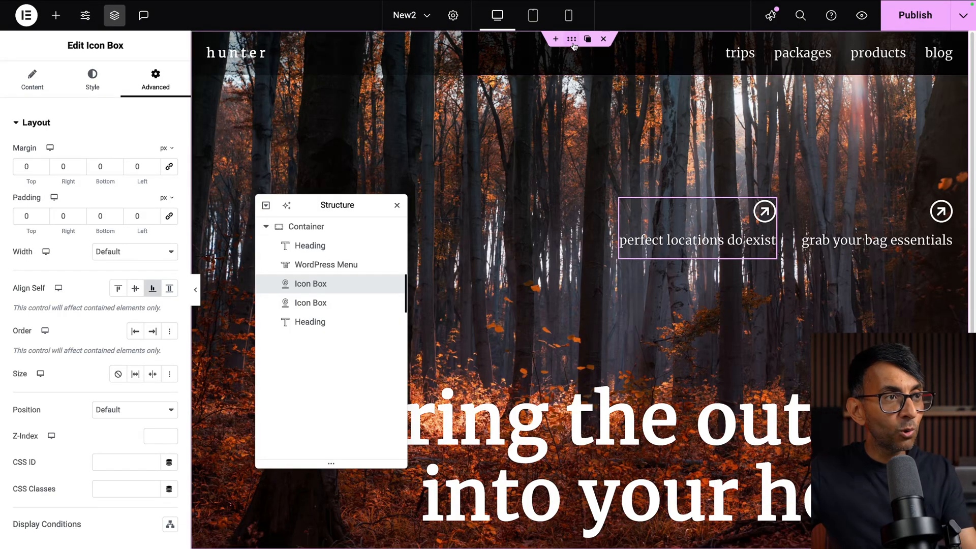
{"action": "mouse_move", "coordinate": [571, 39]}
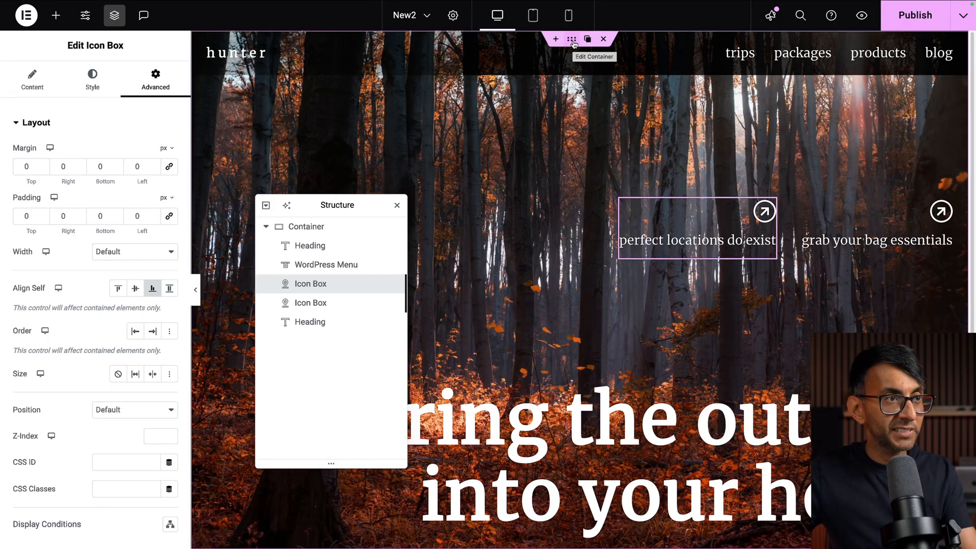
{"action": "left_click", "coordinate": [305, 226]}
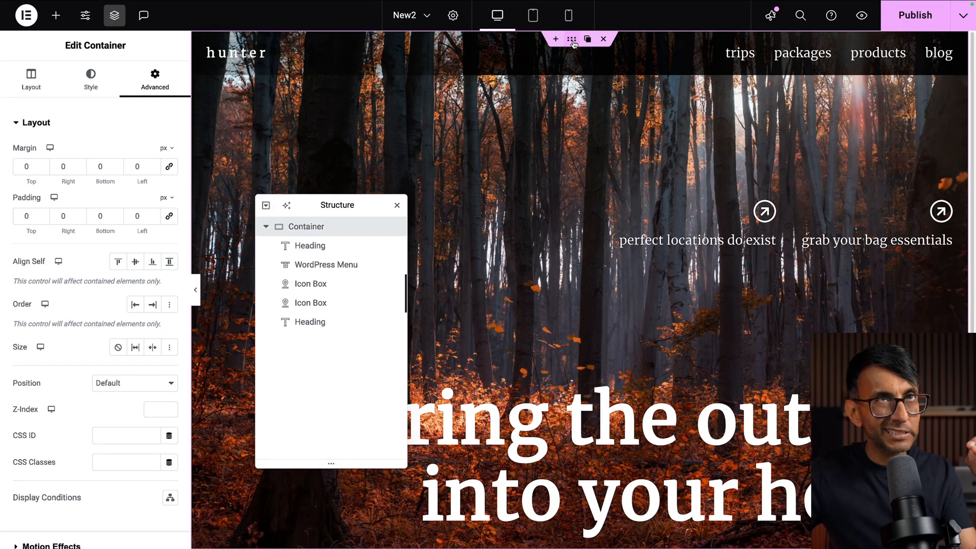
{"action": "mouse_move", "coordinate": [546, 51]}
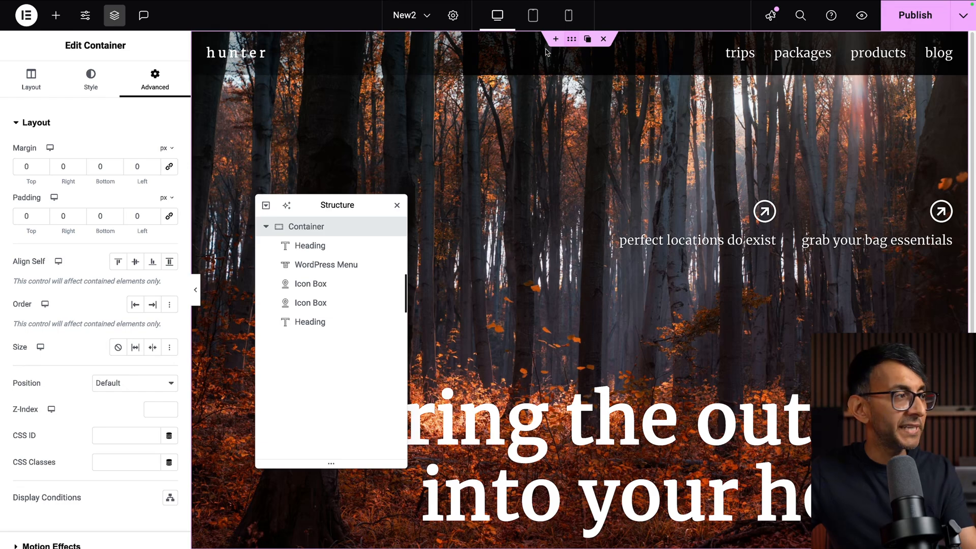
{"action": "left_click", "coordinate": [30, 79]}
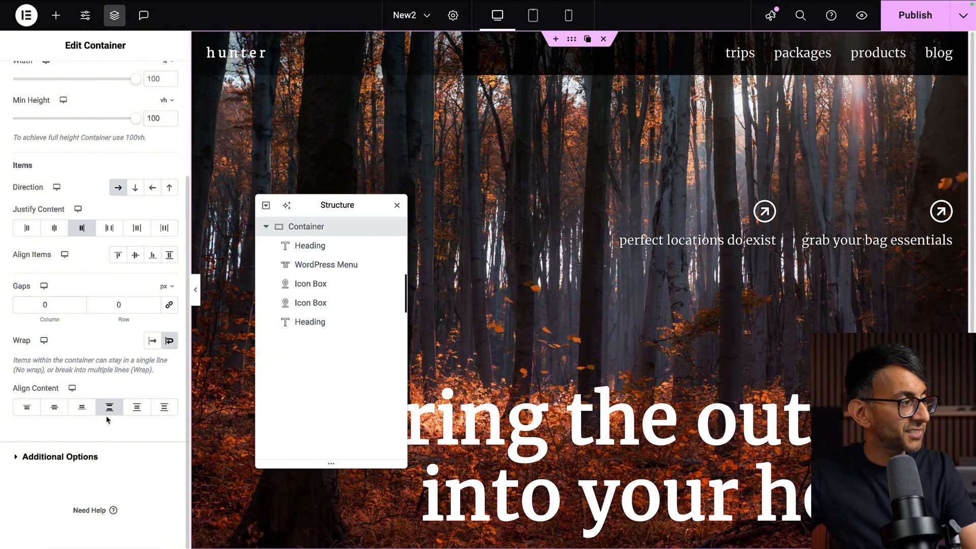
{"action": "left_click", "coordinate": [26, 407]}
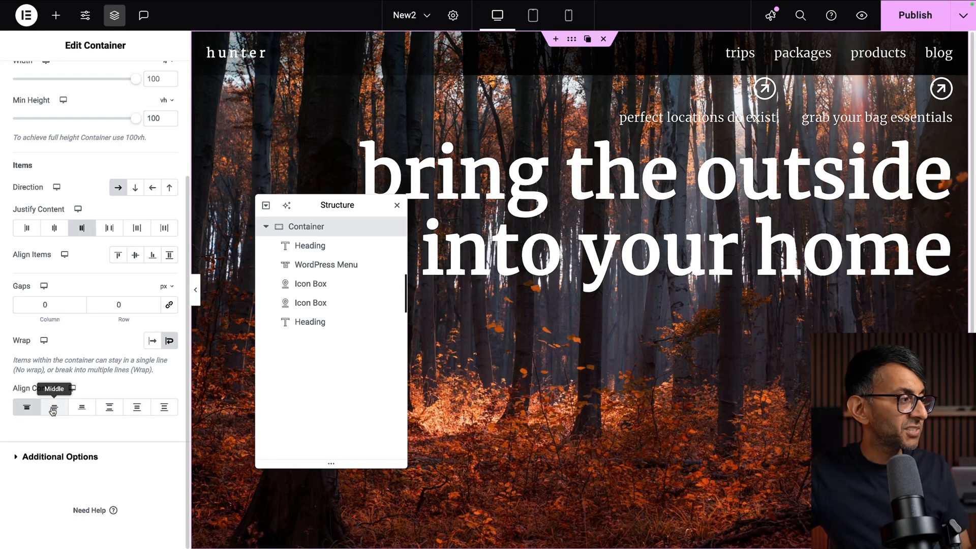
{"action": "left_click", "coordinate": [53, 407]}
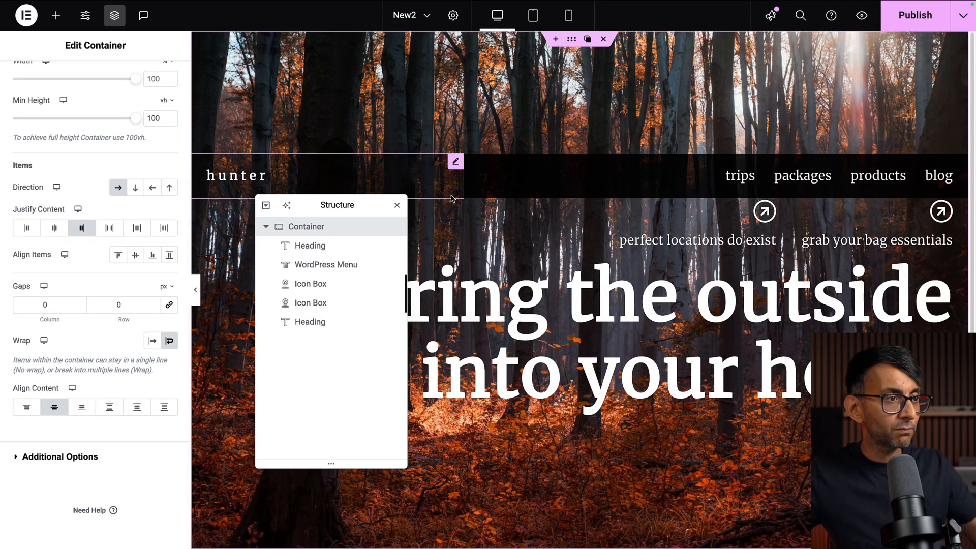
{"action": "left_click", "coordinate": [81, 407]}
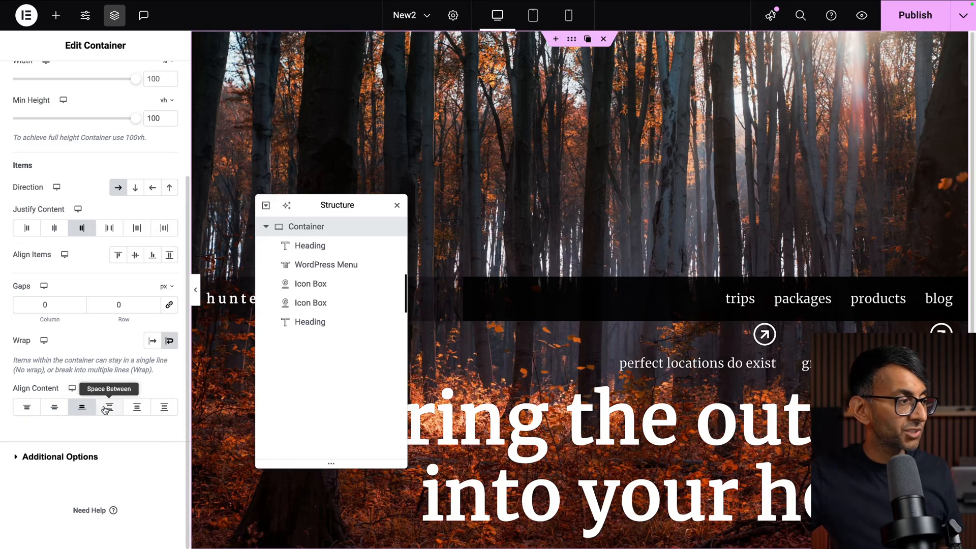
{"action": "left_click", "coordinate": [164, 407]}
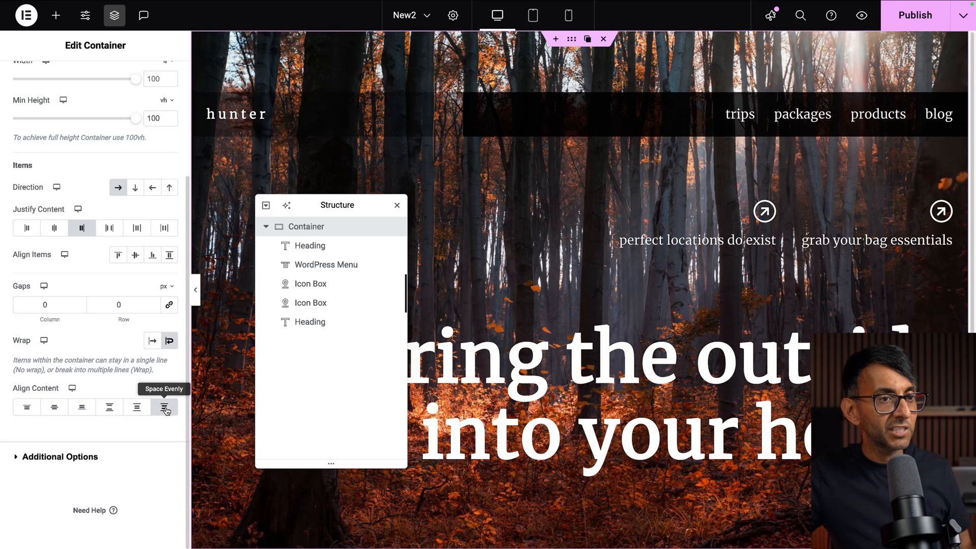
{"action": "left_click", "coordinate": [136, 407]}
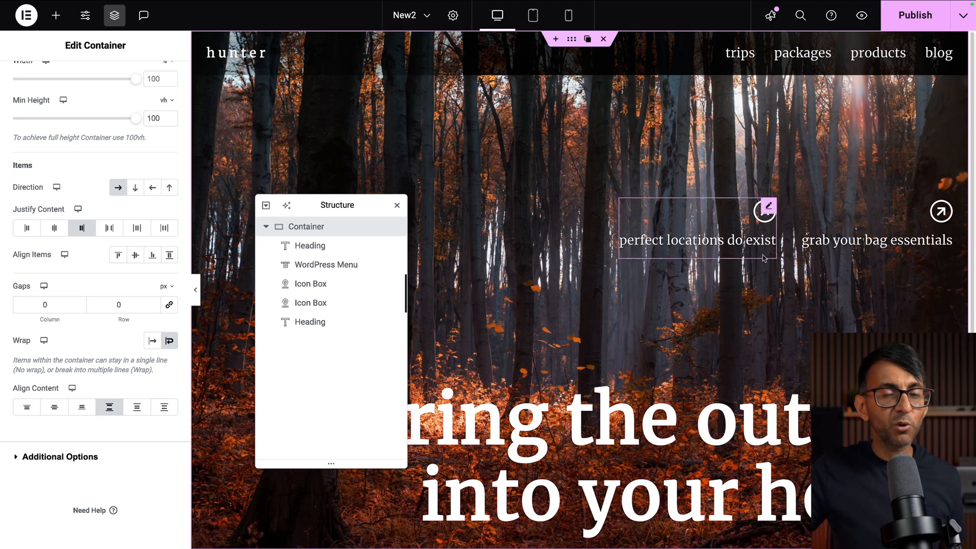
{"action": "mouse_move", "coordinate": [762, 243]}
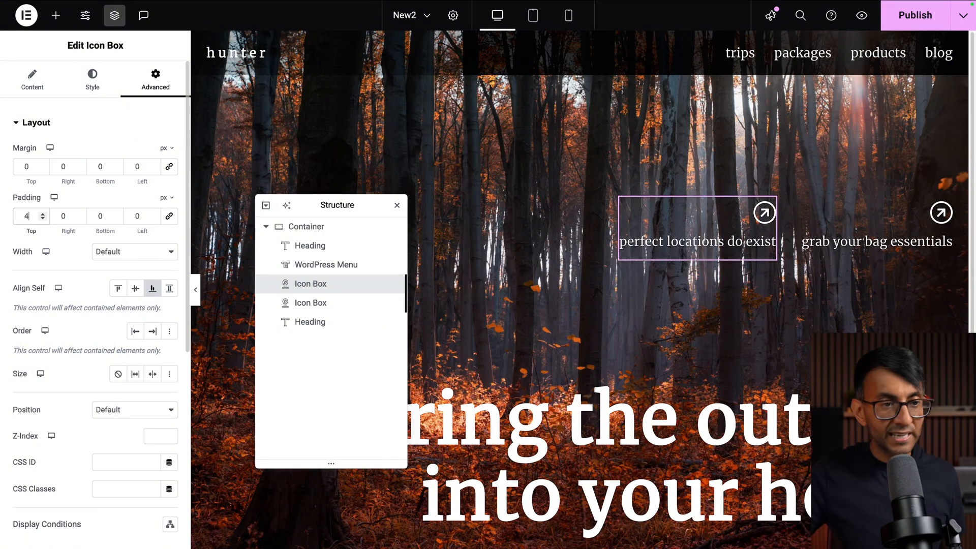
Step: Enter 400 as the first icon box's top padding
{"action": "type", "text": "400"}
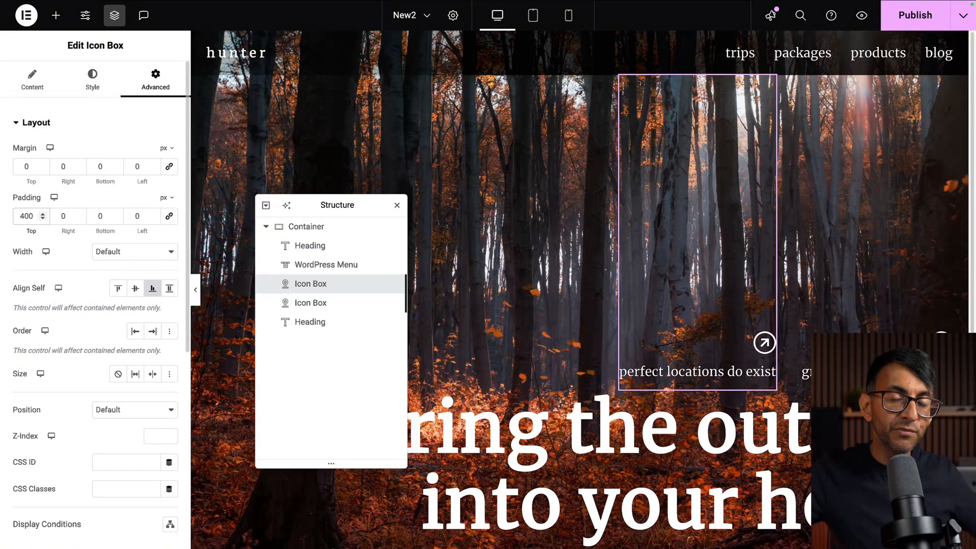
{"action": "mouse_move", "coordinate": [81, 191]}
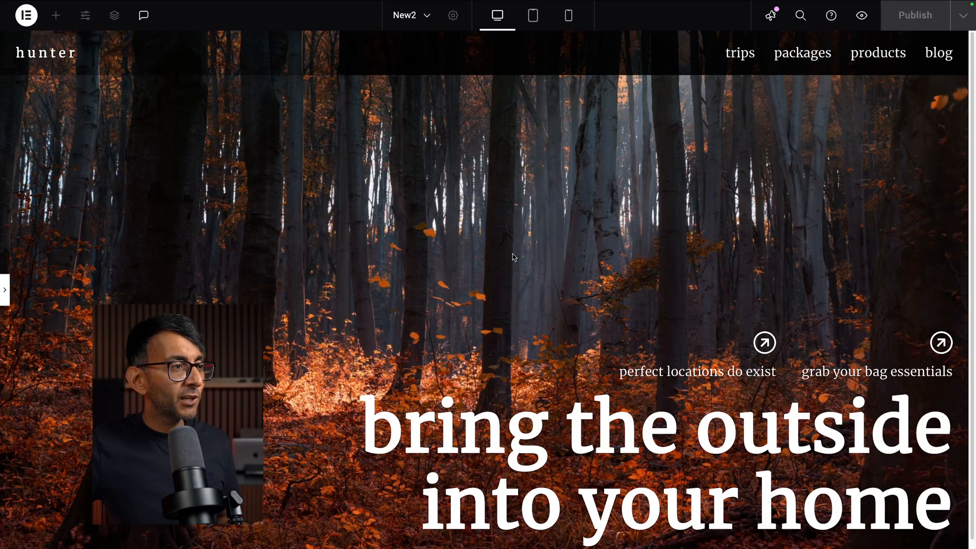
{"action": "mouse_move", "coordinate": [190, 291]}
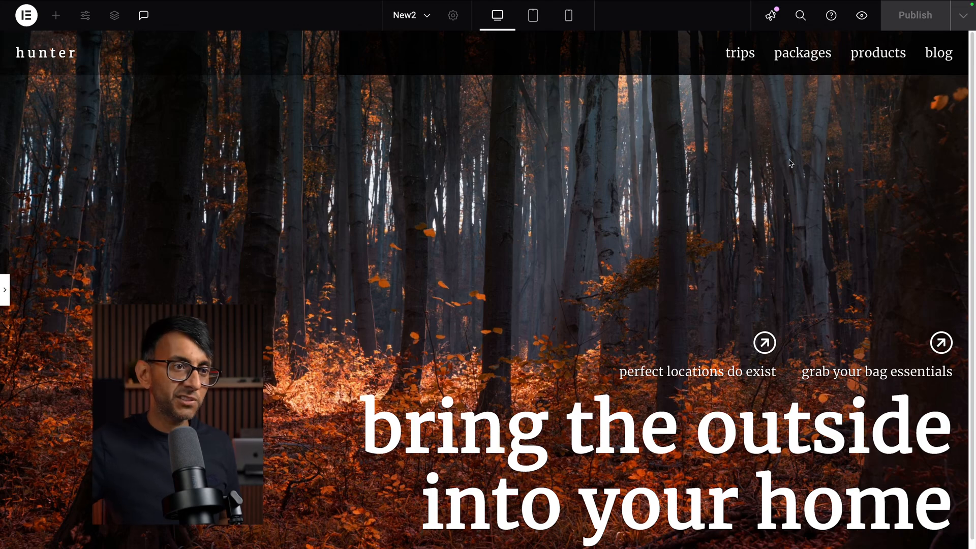
{"action": "mouse_move", "coordinate": [781, 145]}
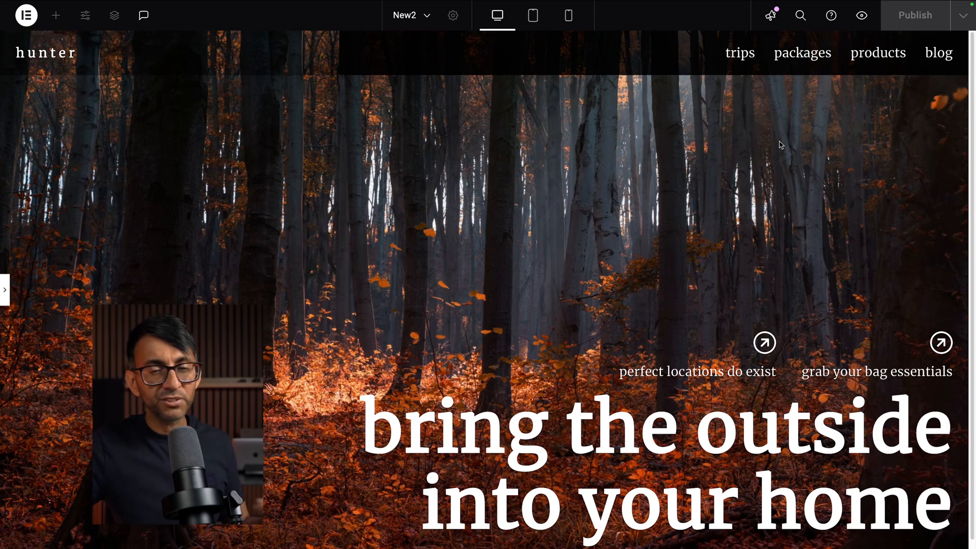